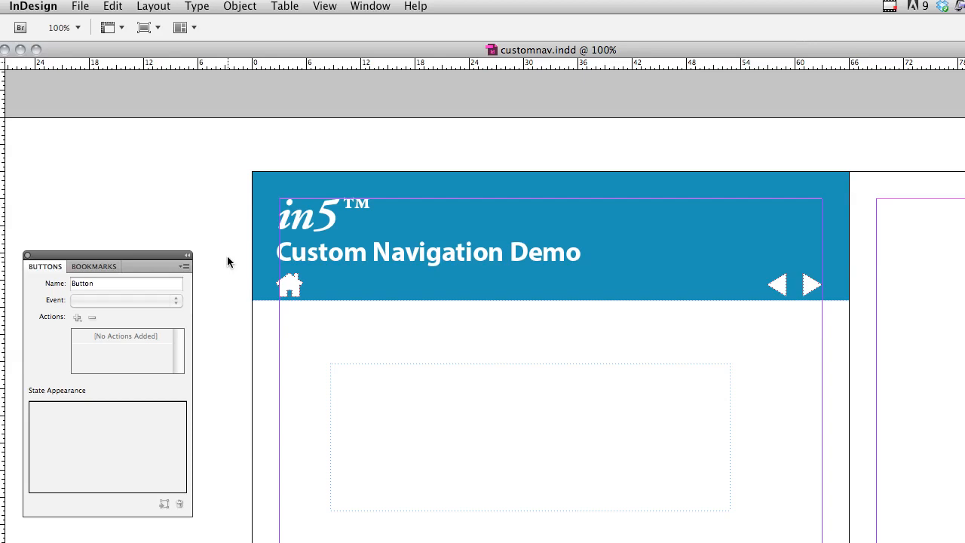
mouse_move(706, 279)
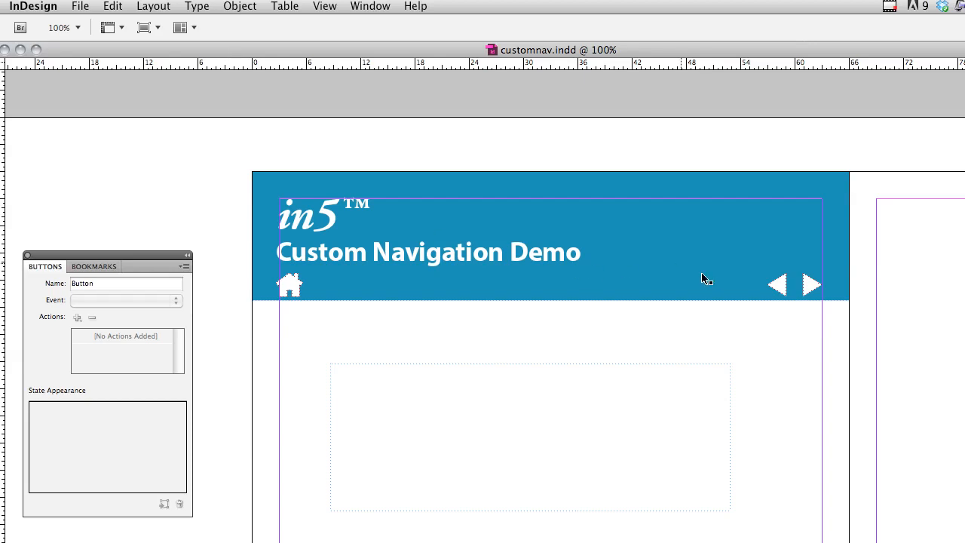
Step: Convert the left arrow into Button 1 with a Go To Previous Page action on release
click(777, 285)
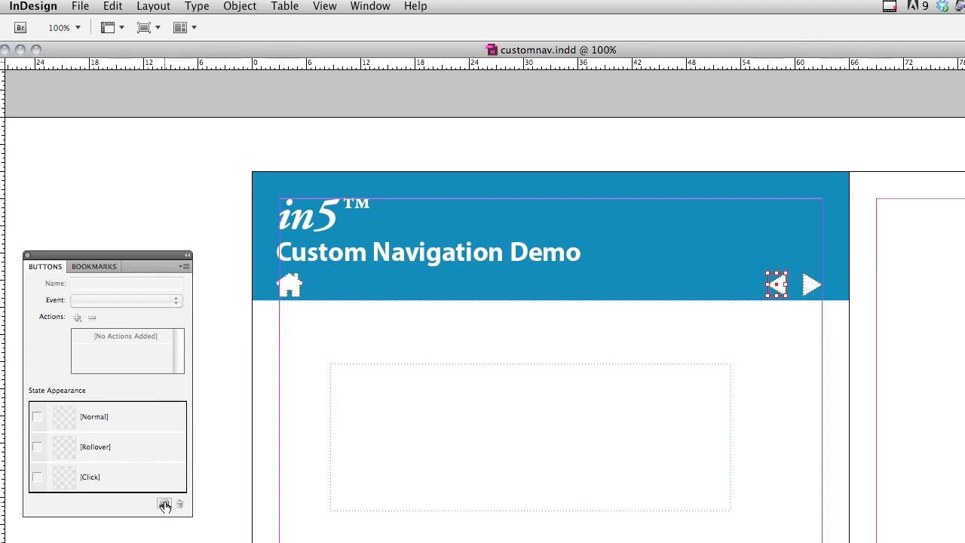
mouse_move(164, 504)
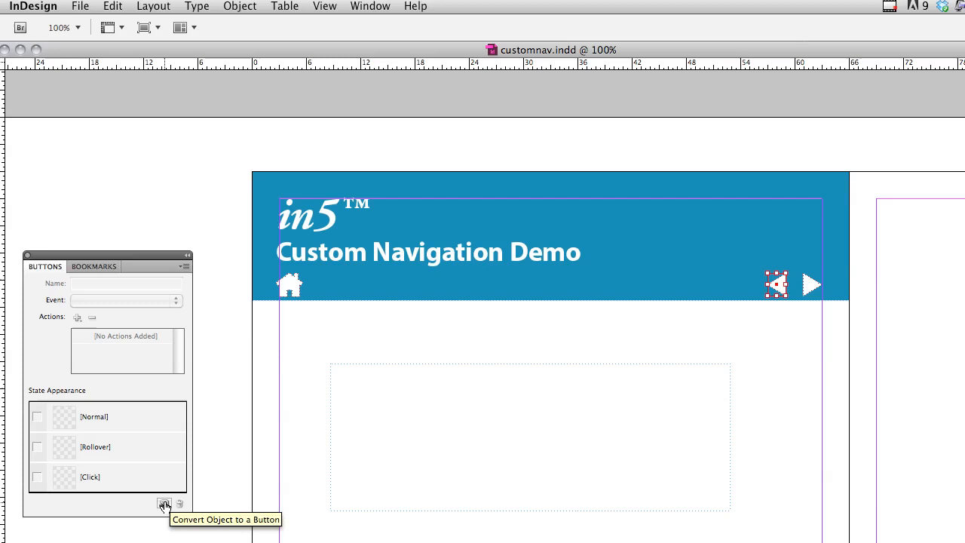
click(164, 503)
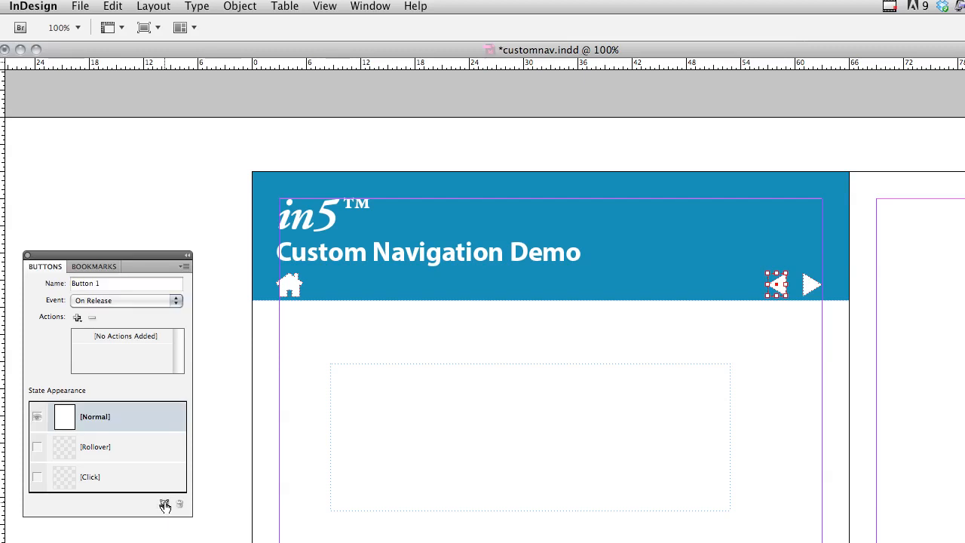
mouse_move(117, 301)
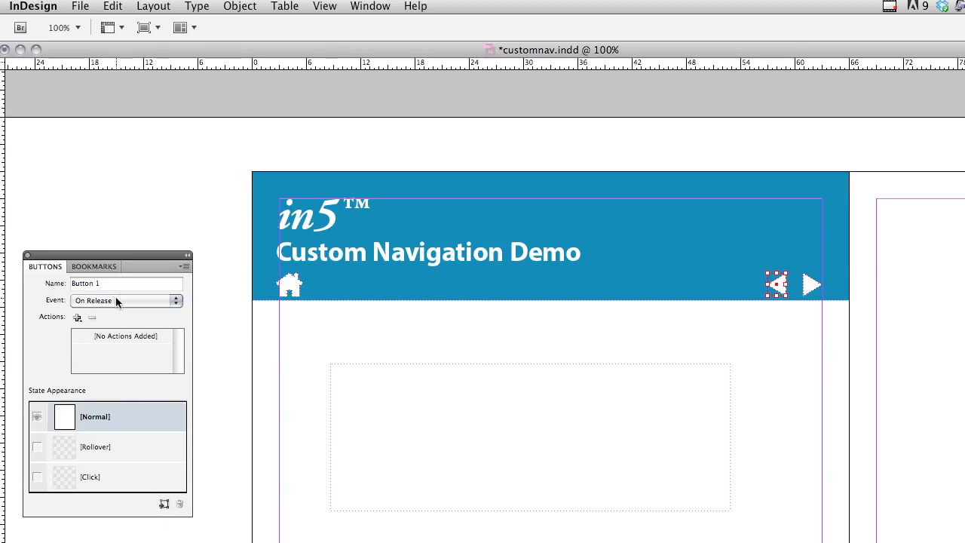
click(77, 317)
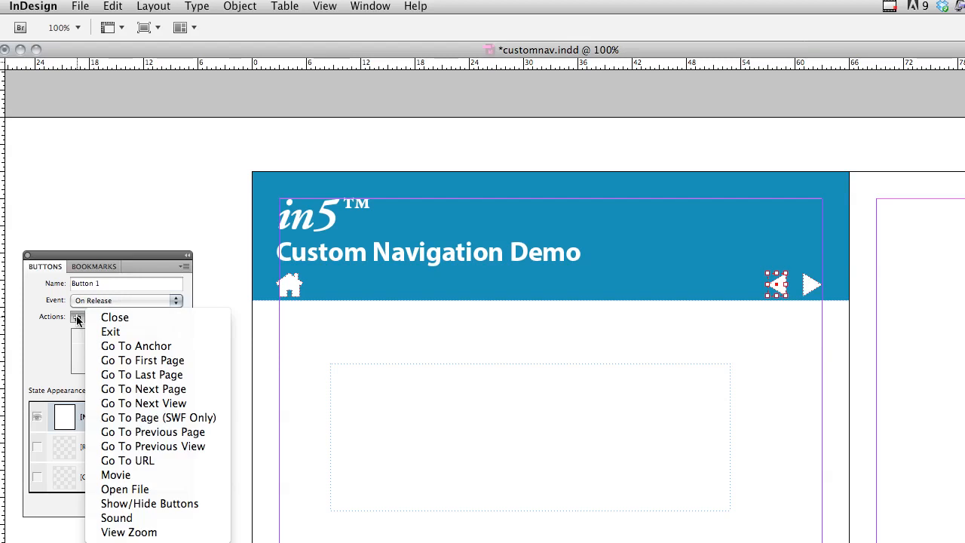
mouse_move(110, 332)
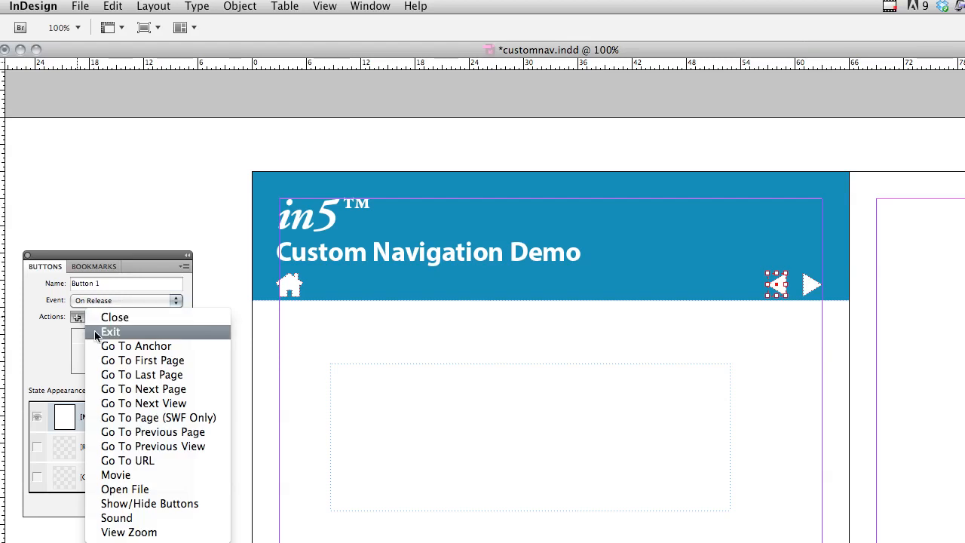
mouse_move(151, 431)
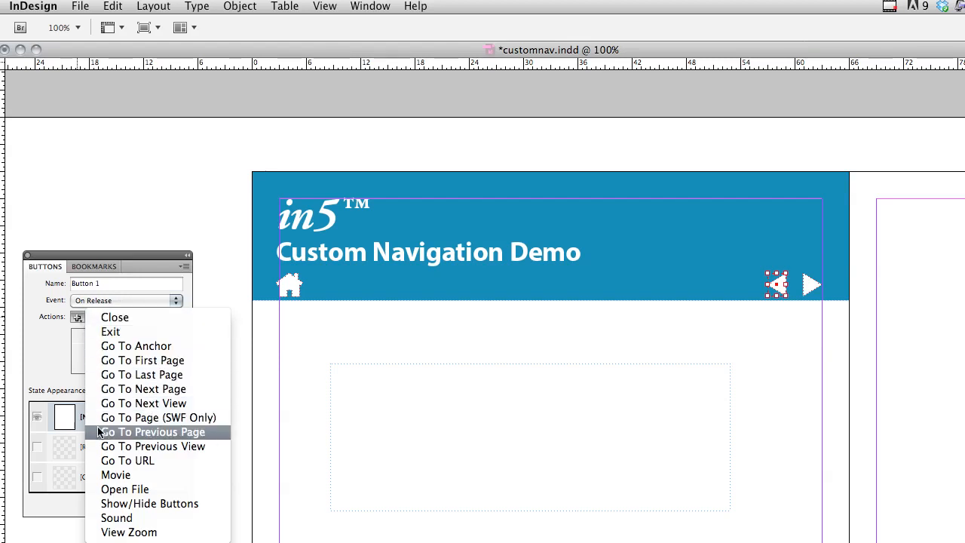
click(154, 432)
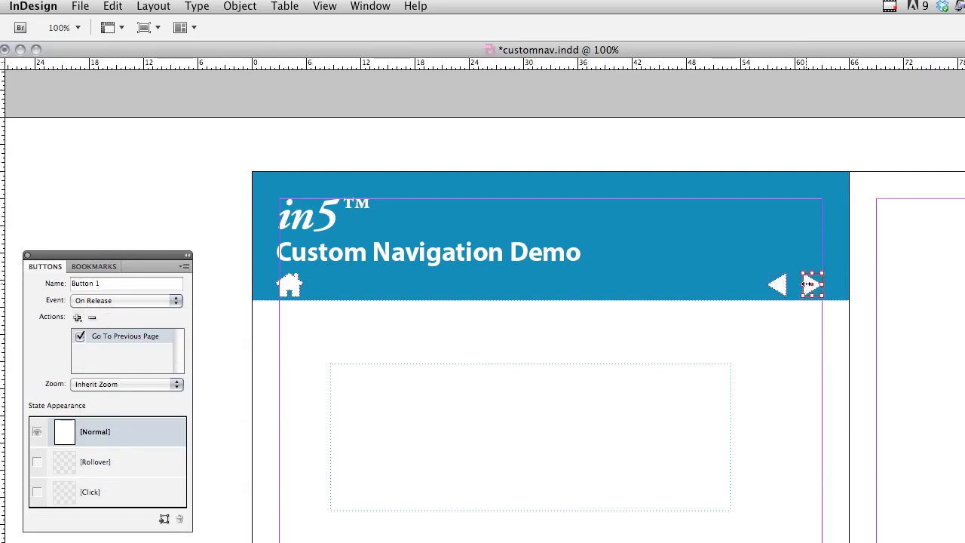
Step: Convert the right arrow into Button 2 with a Go To Next Page action, then select the home icon
click(812, 284)
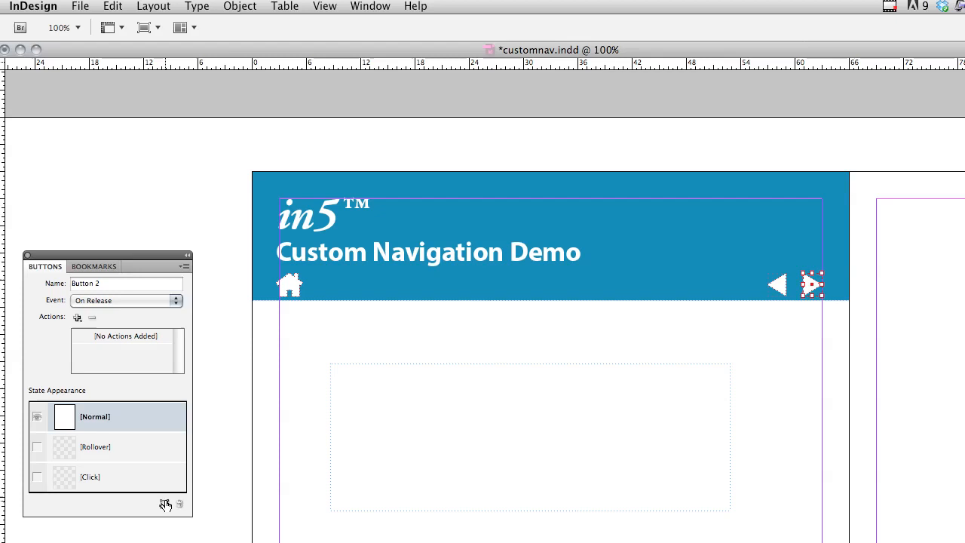
click(77, 317)
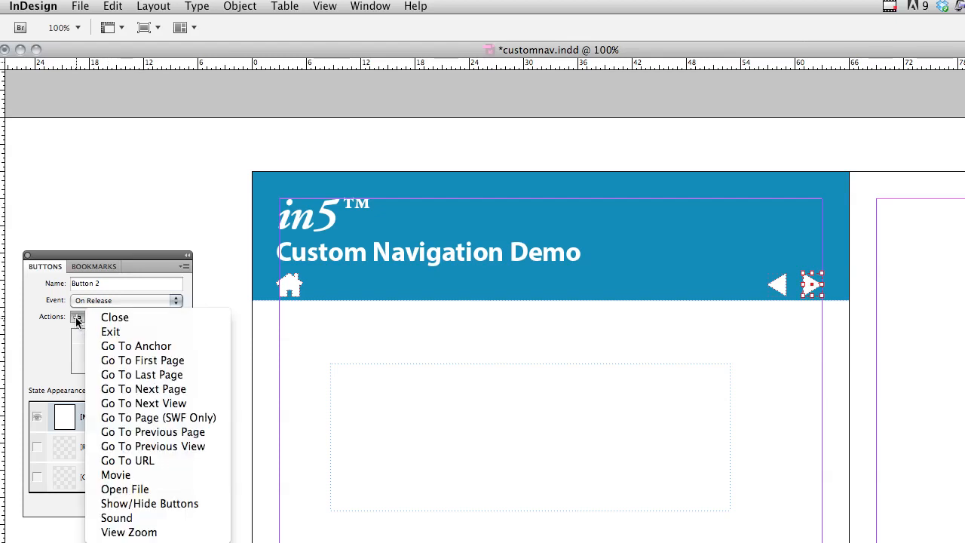
mouse_move(143, 390)
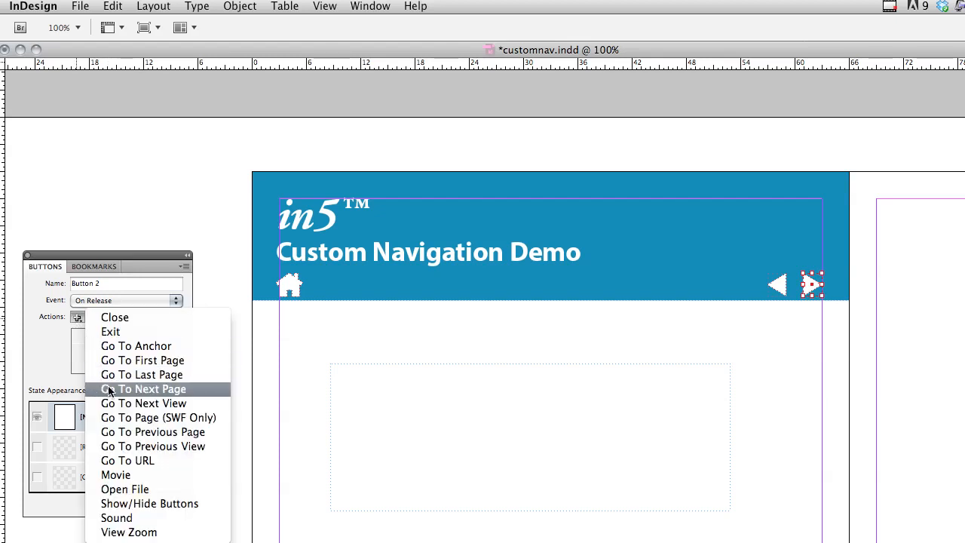
click(142, 389)
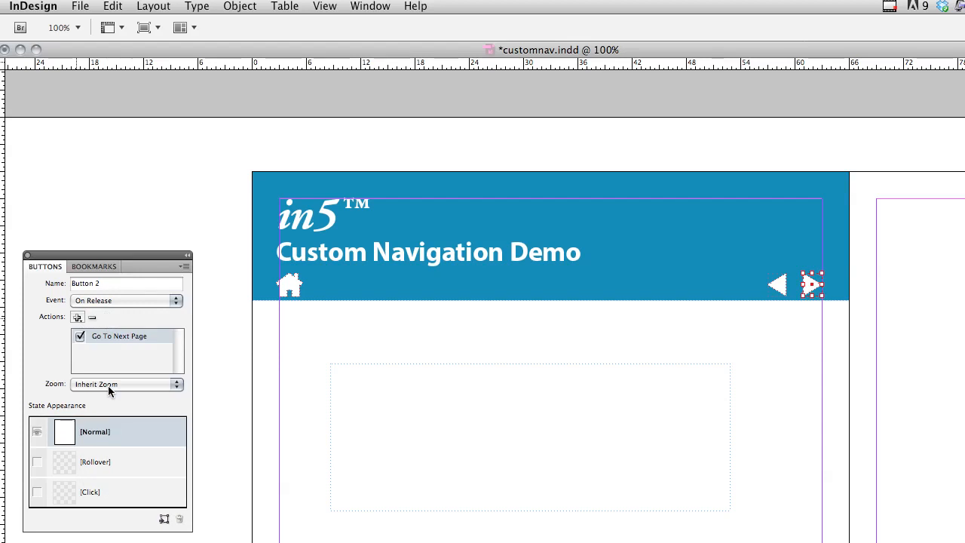
mouse_move(210, 331)
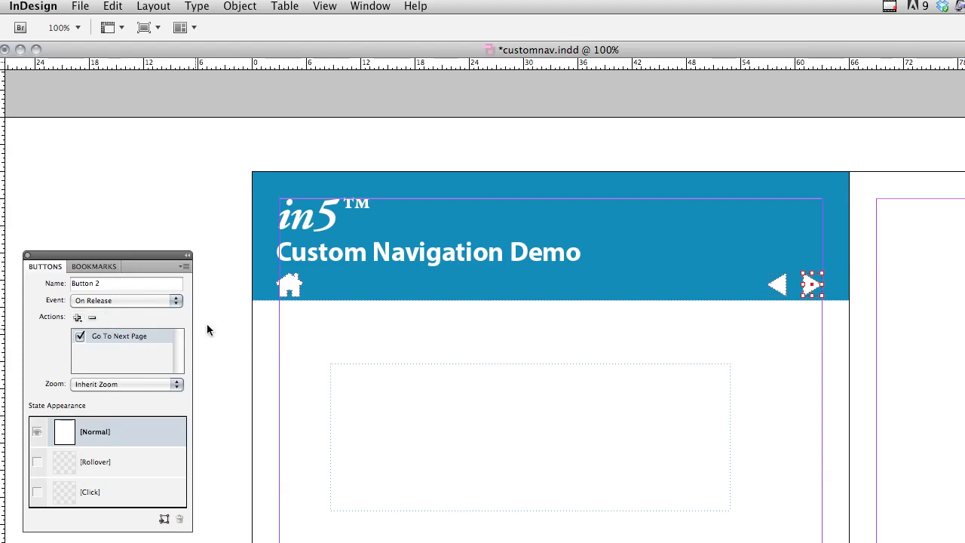
click(290, 285)
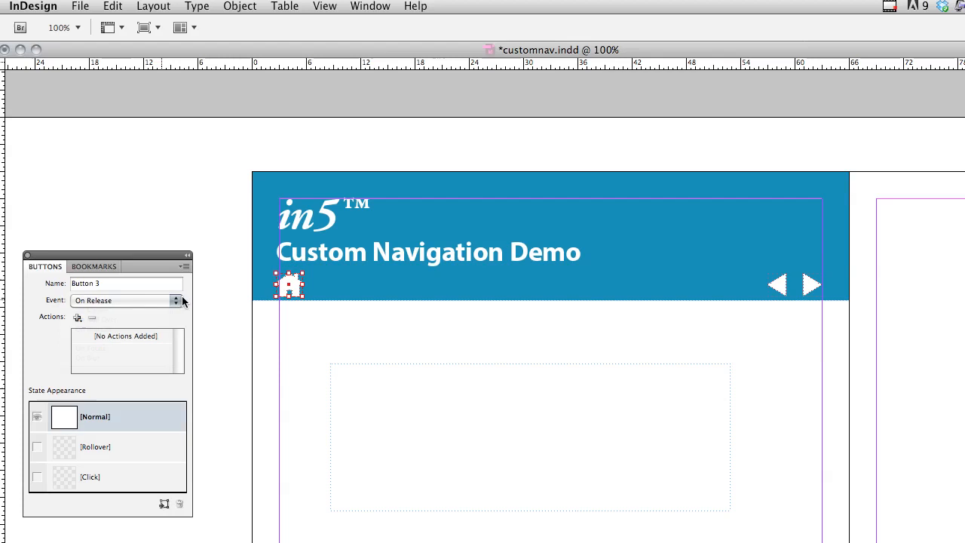
Step: Give the home icon, Button 3, a Go To First Page action
click(77, 316)
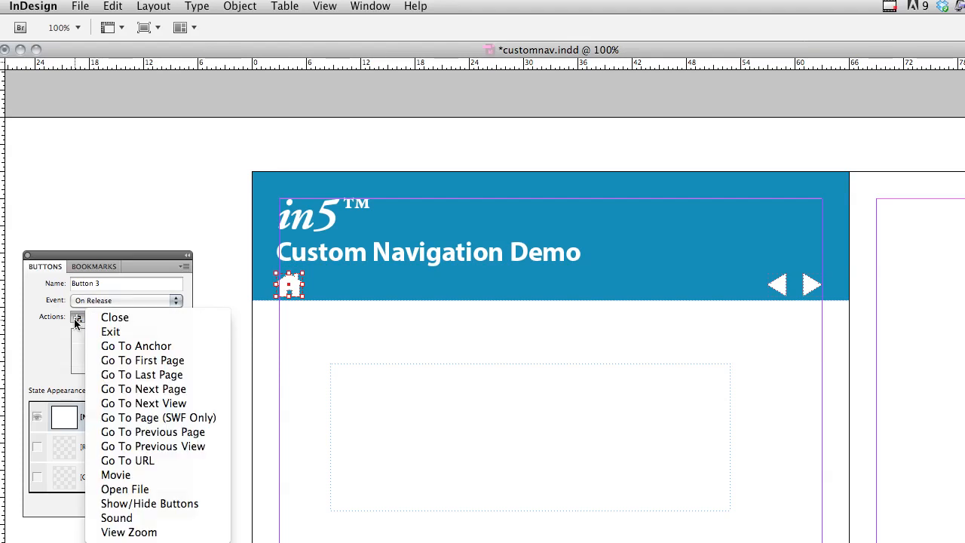
mouse_move(142, 361)
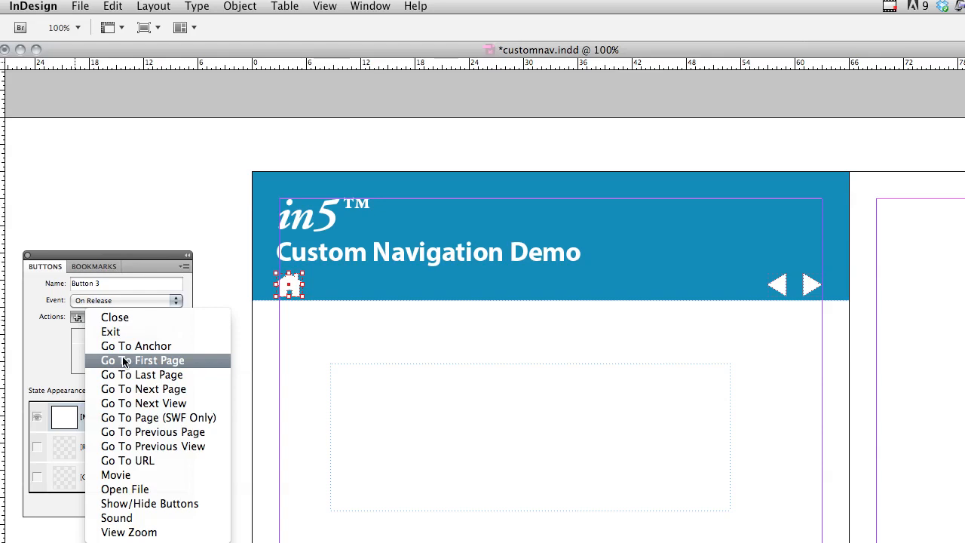
click(142, 361)
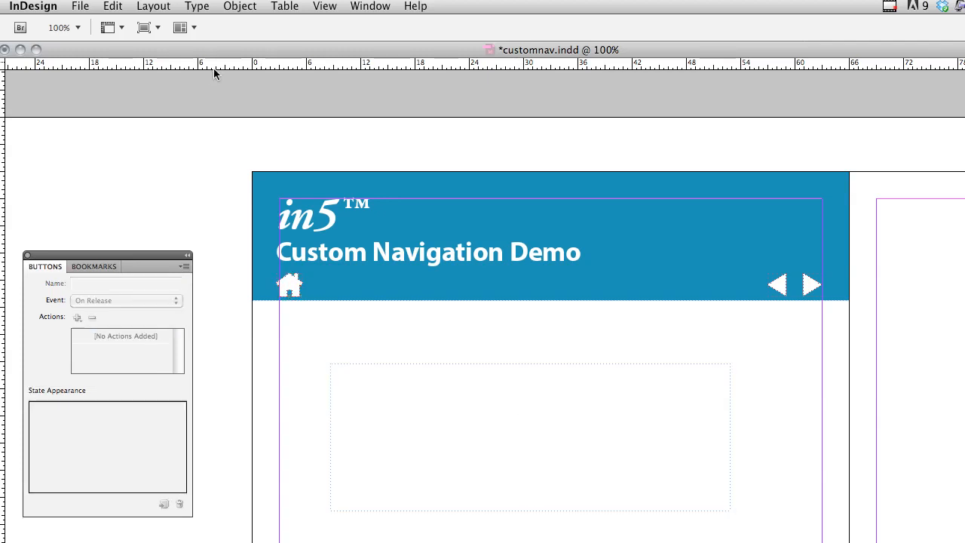
Step: Insert a Current Page Number marker, shown as A, in the central text frame and save
click(530, 438)
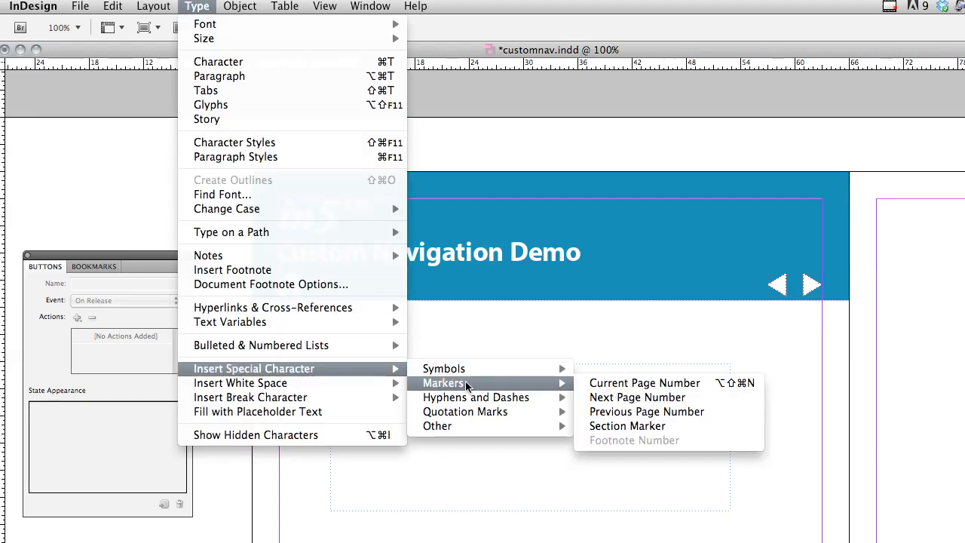
mouse_move(644, 383)
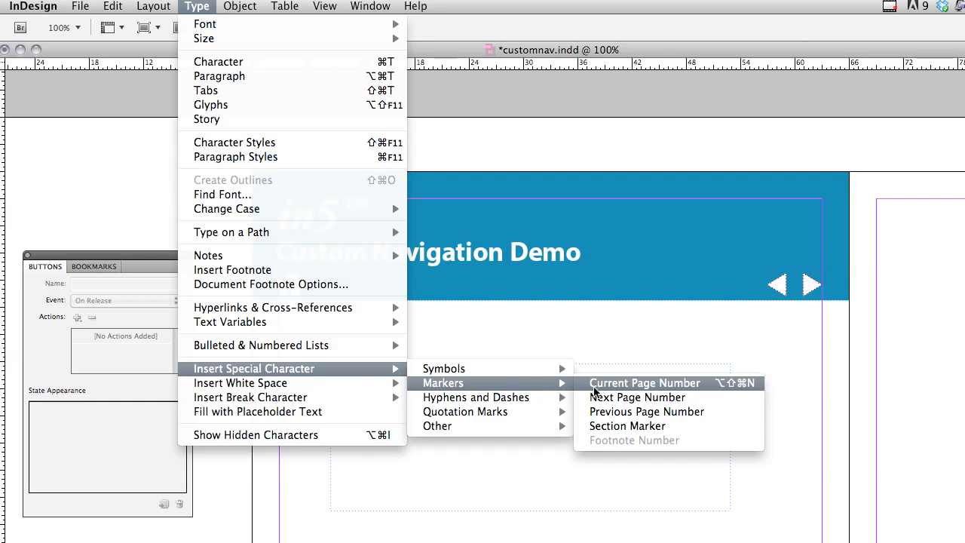
click(644, 384)
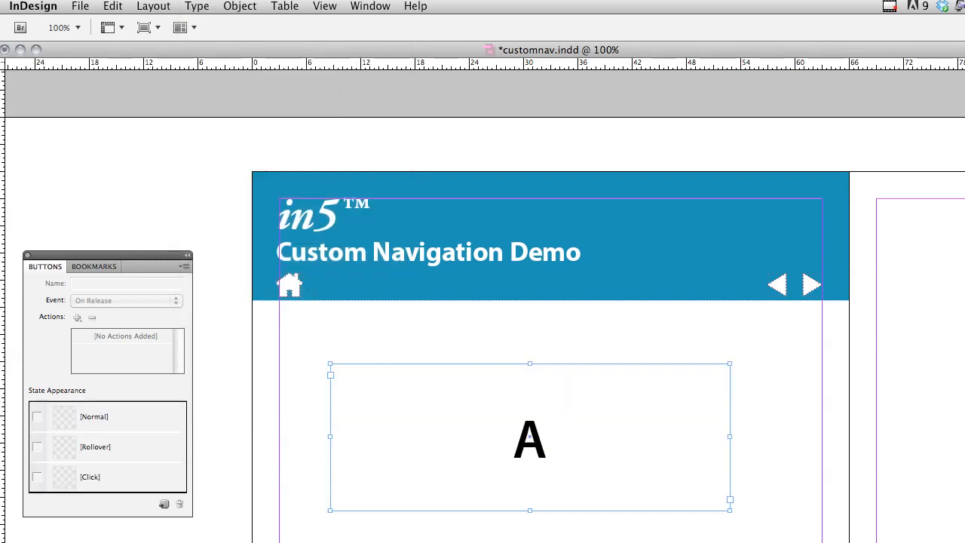
click(80, 6)
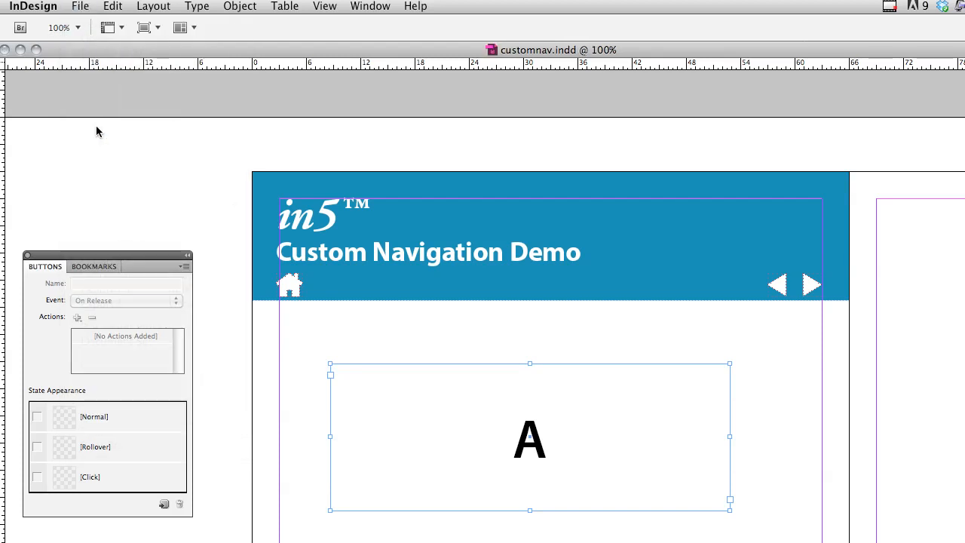
click(80, 6)
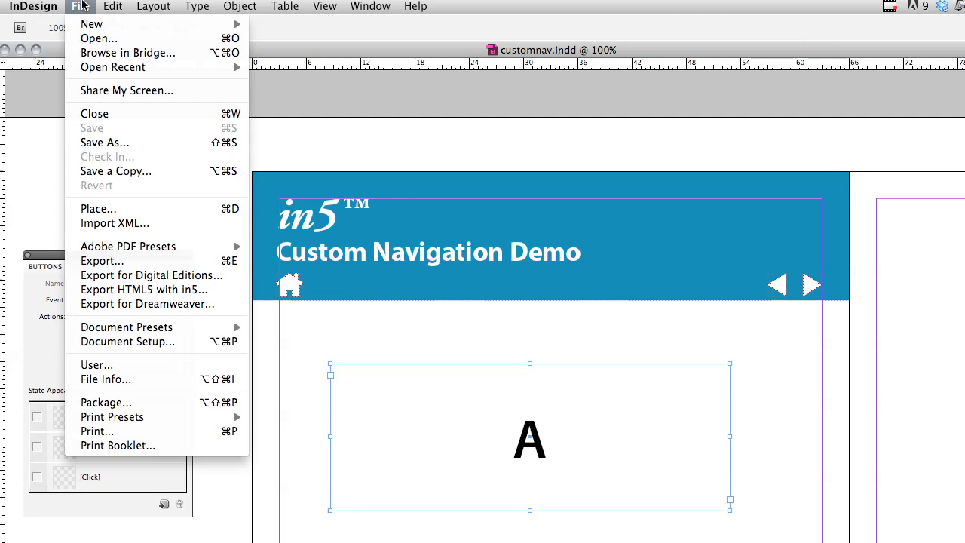
mouse_move(121, 290)
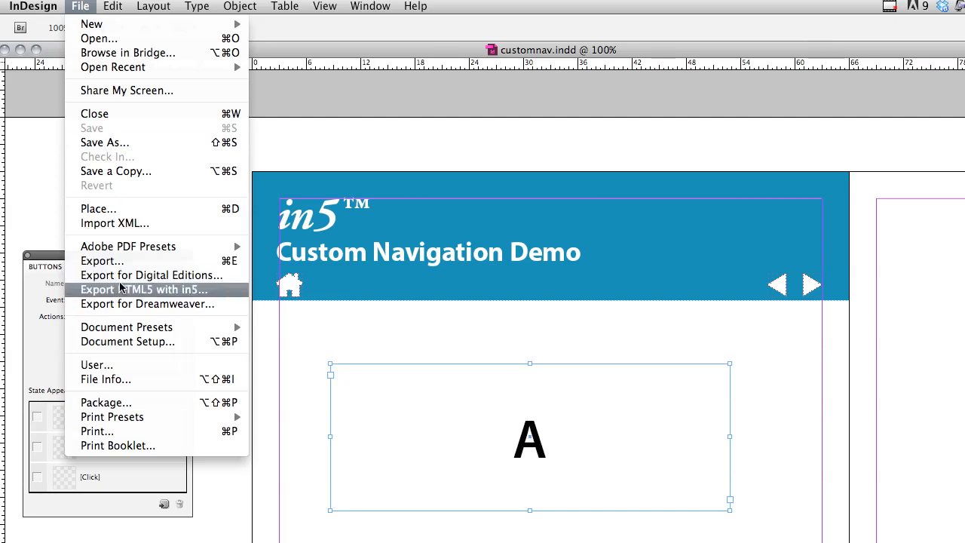
Step: Set the in5 HTML5 export page format to Slider (Horizontal), keeping swipe navigation and back/next arrows on
click(137, 289)
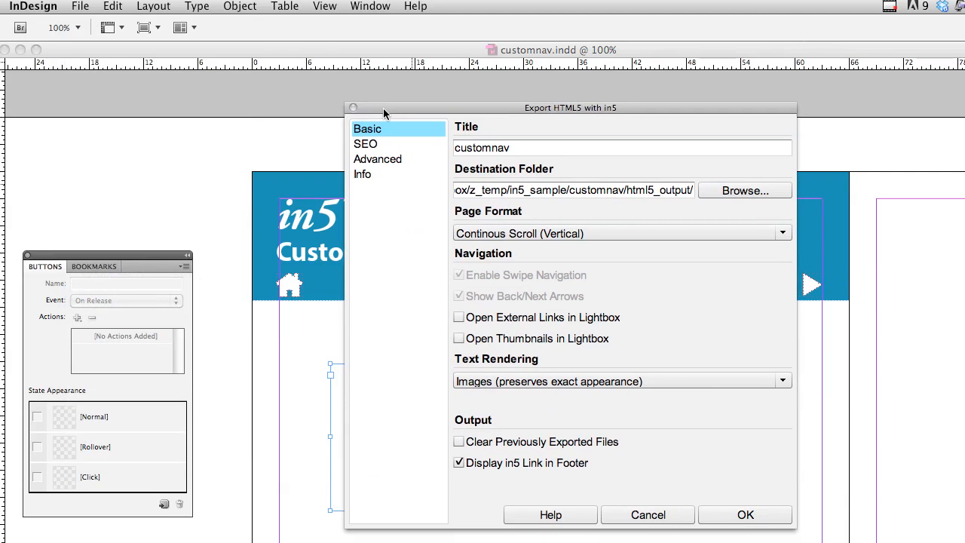
drag(570, 107, 552, 96)
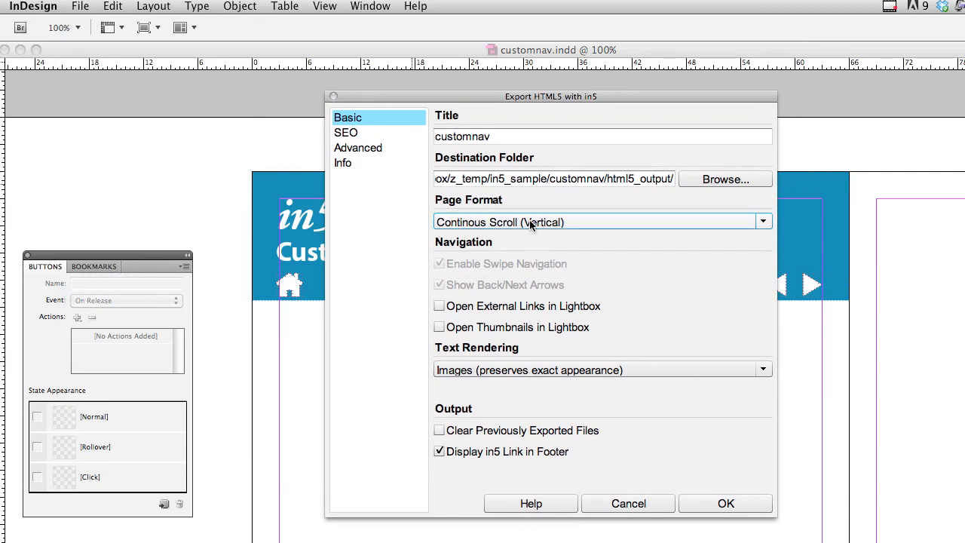
click(764, 220)
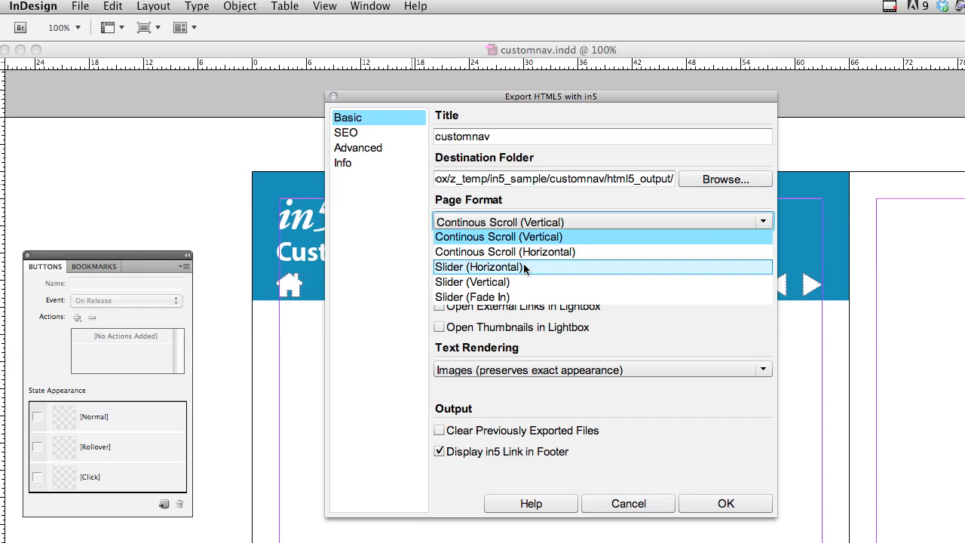
click(479, 267)
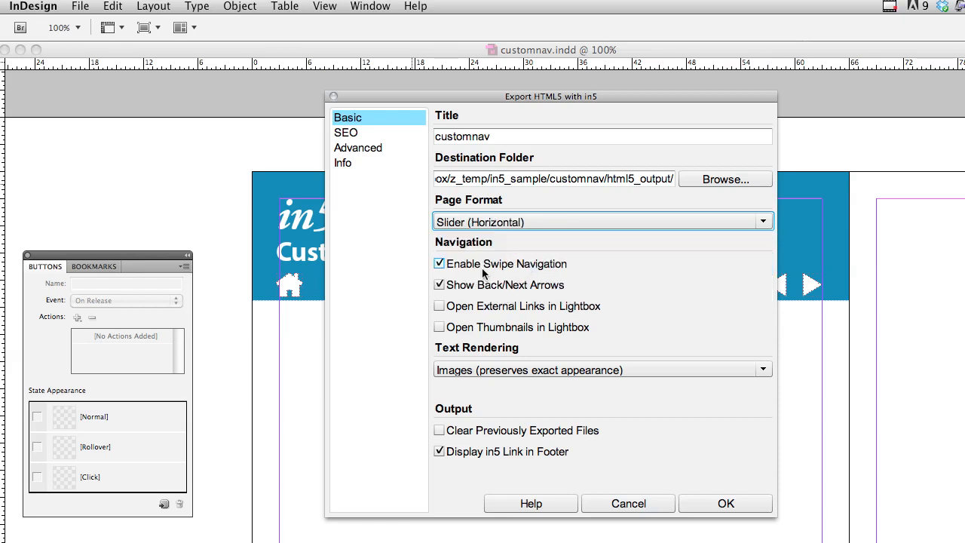
mouse_move(445, 284)
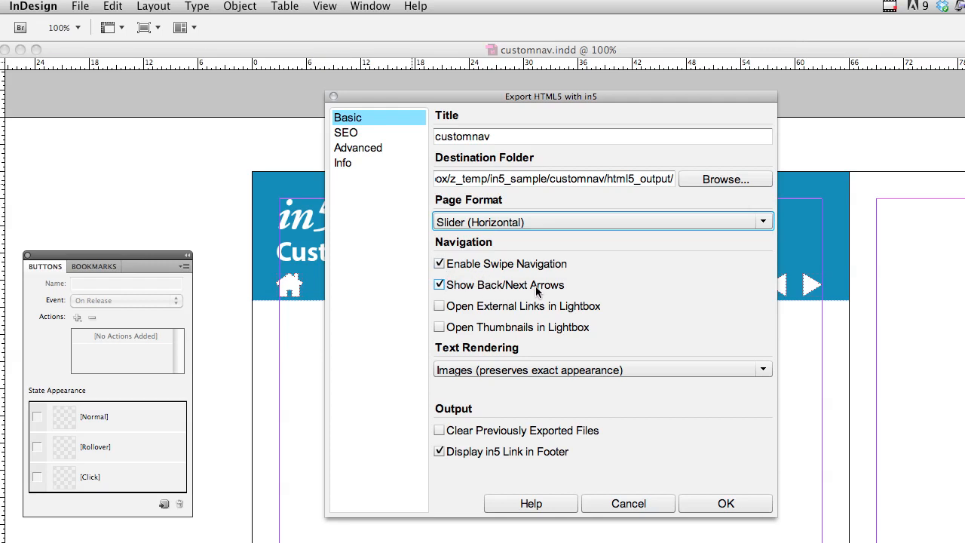
mouse_move(702, 504)
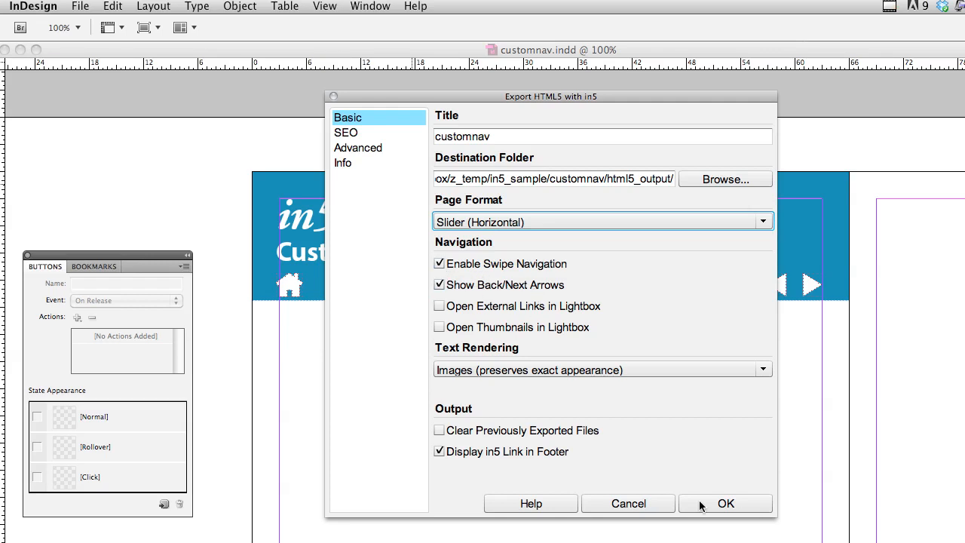
Step: Run the in5 export and view the resulting slider in the default browser
click(724, 504)
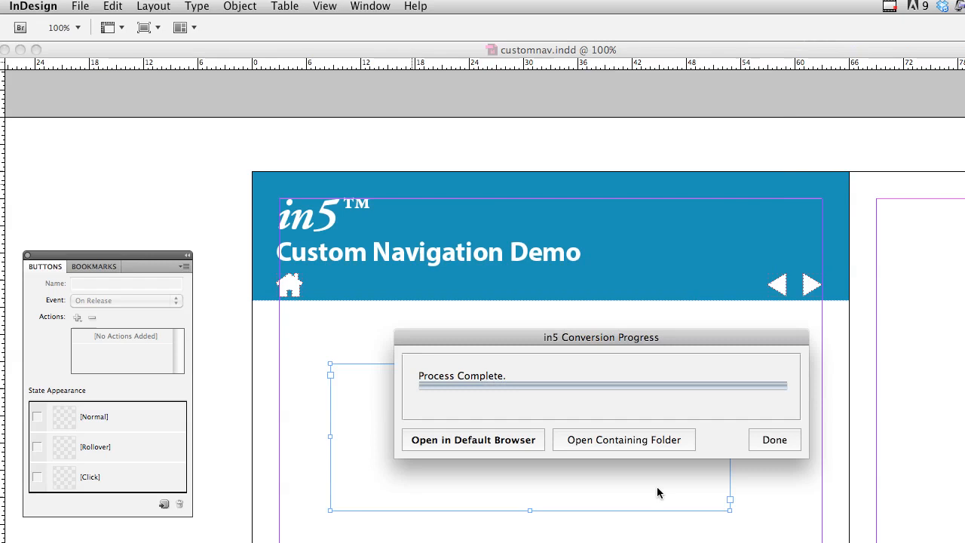
click(473, 440)
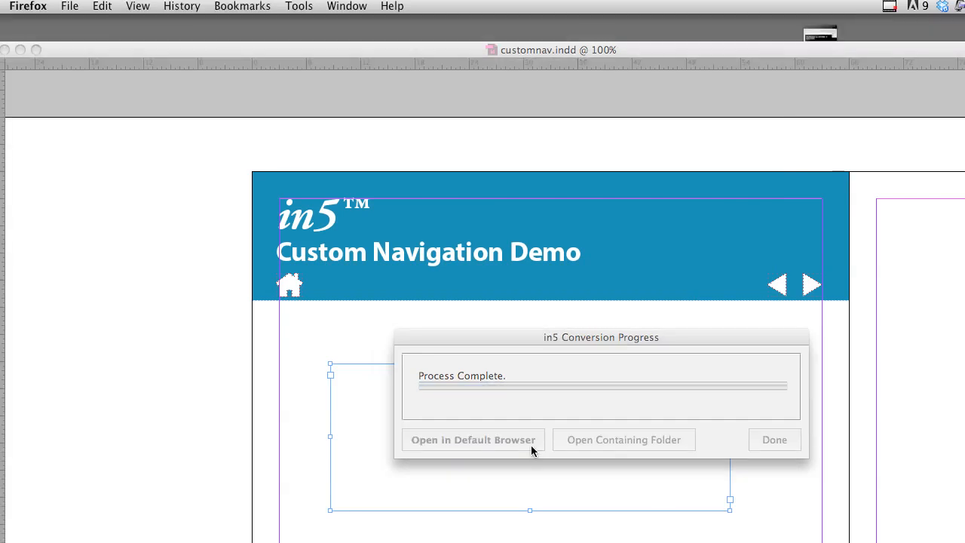
click(474, 440)
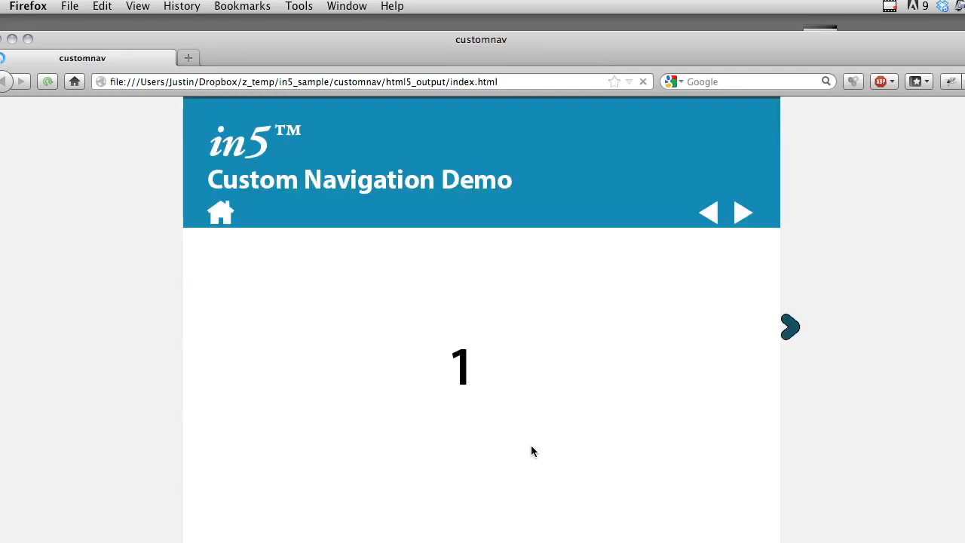
mouse_move(790, 329)
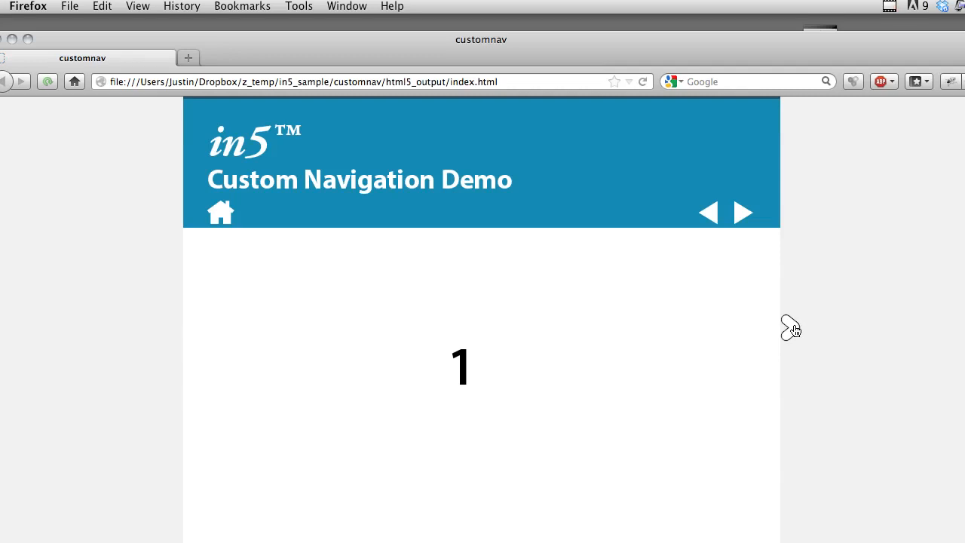
Step: Page the exported slider between pages 1, 2 and 3 in Firefox, then jump home to page 1
click(742, 212)
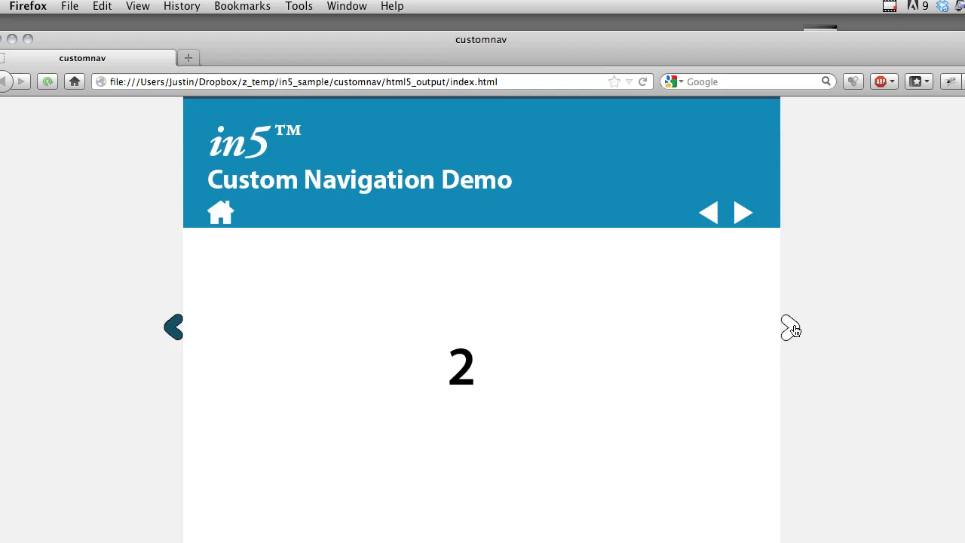
mouse_move(792, 330)
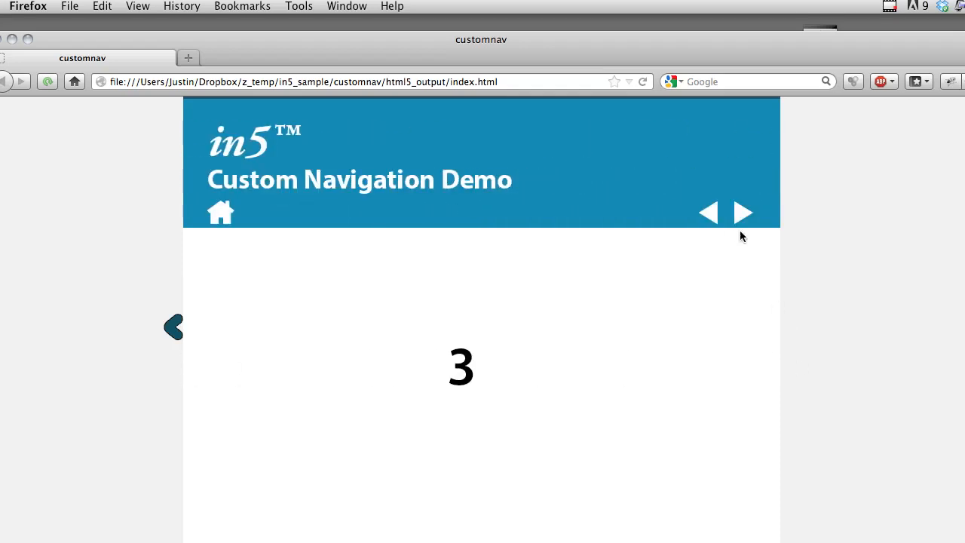
click(709, 213)
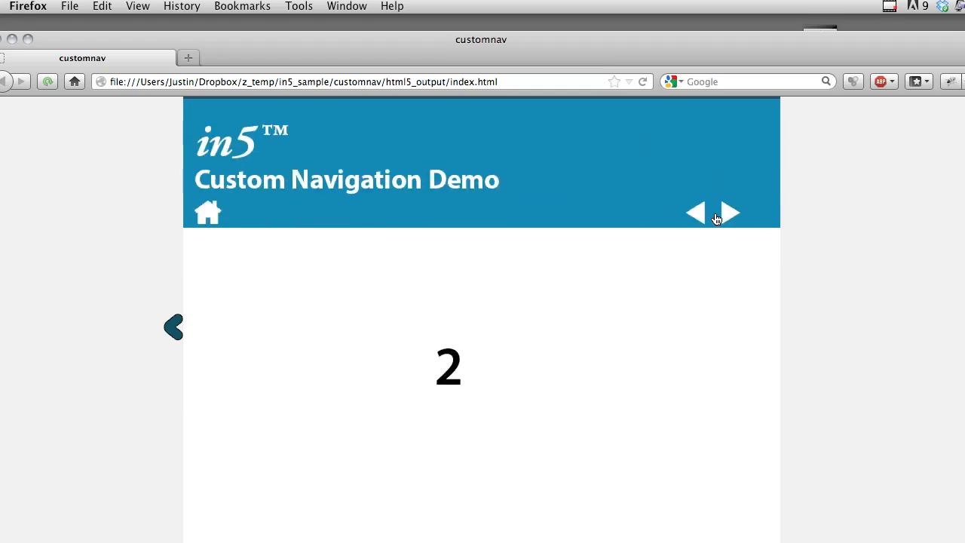
click(694, 212)
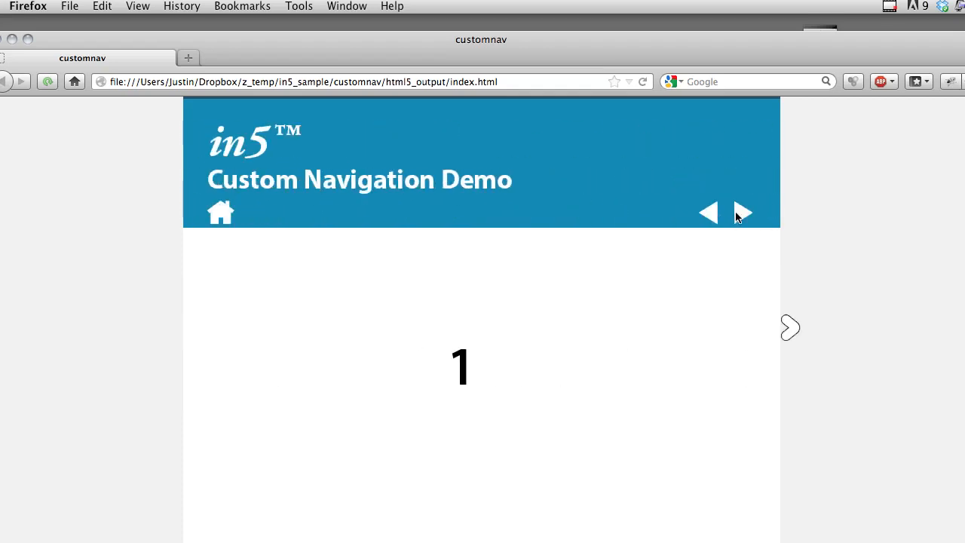
click(742, 212)
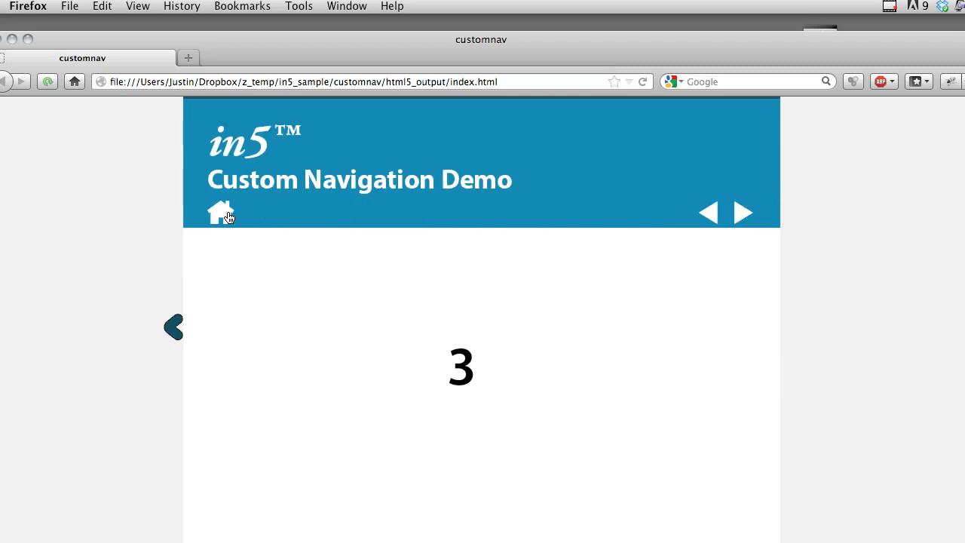
click(221, 214)
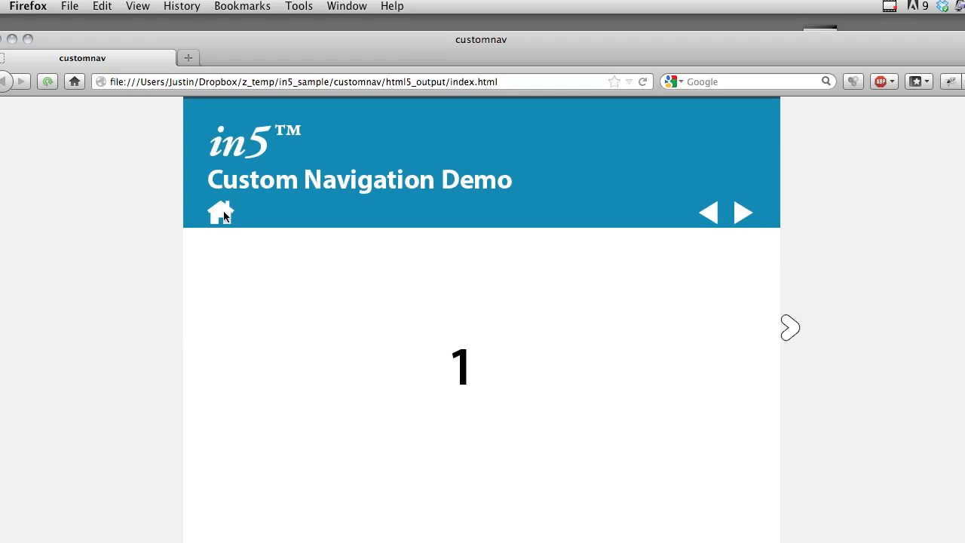
mouse_move(609, 308)
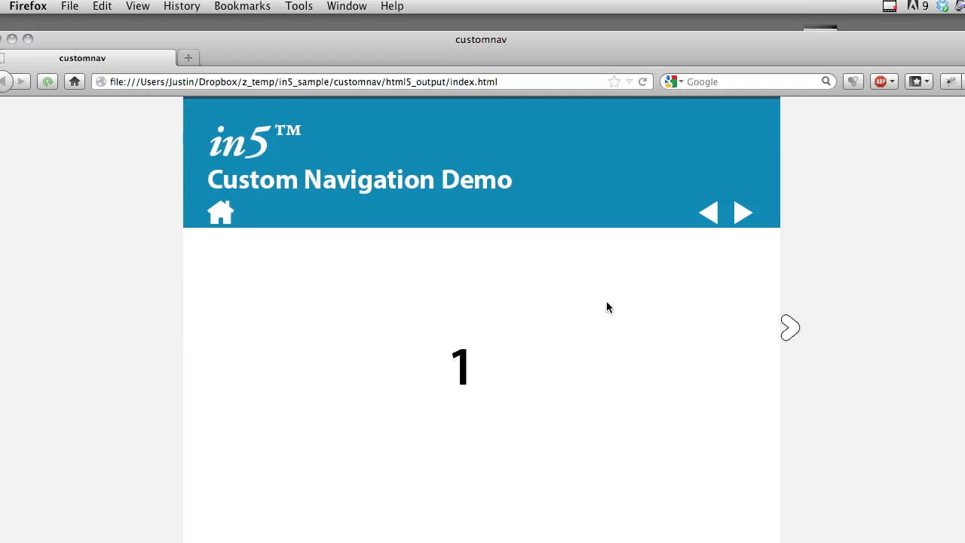
mouse_move(784, 328)
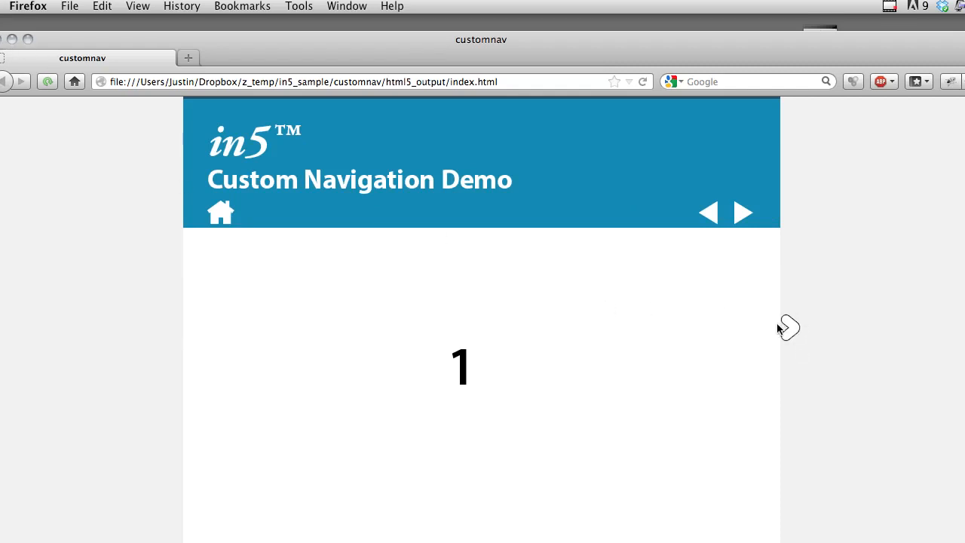
mouse_move(8, 44)
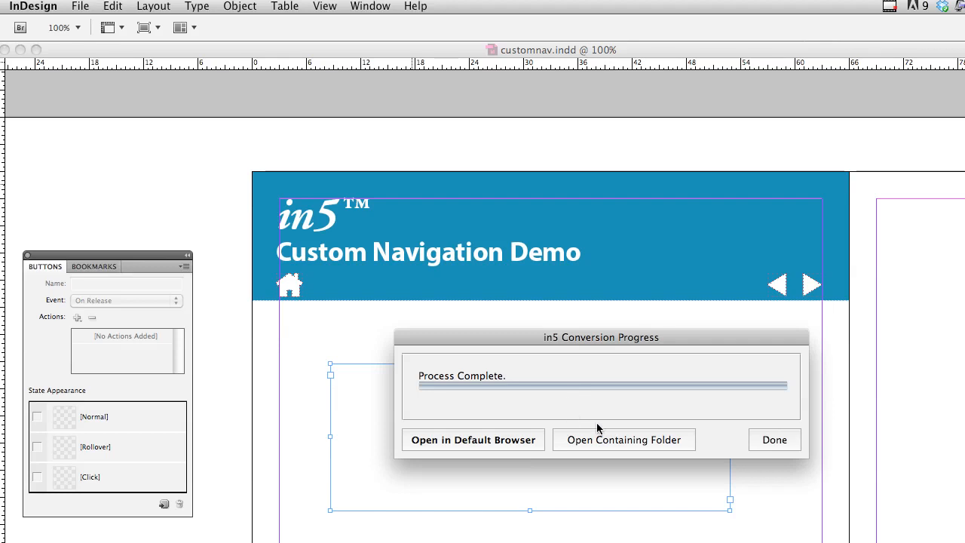
Step: Re-export with in5 with Show Back/Next Arrows unchecked, keeping swipe navigation
click(774, 440)
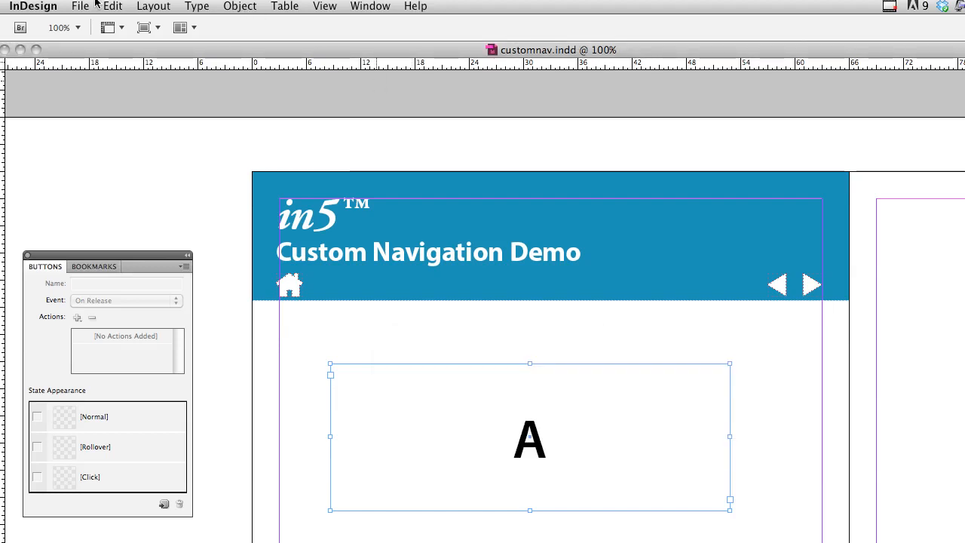
click(78, 6)
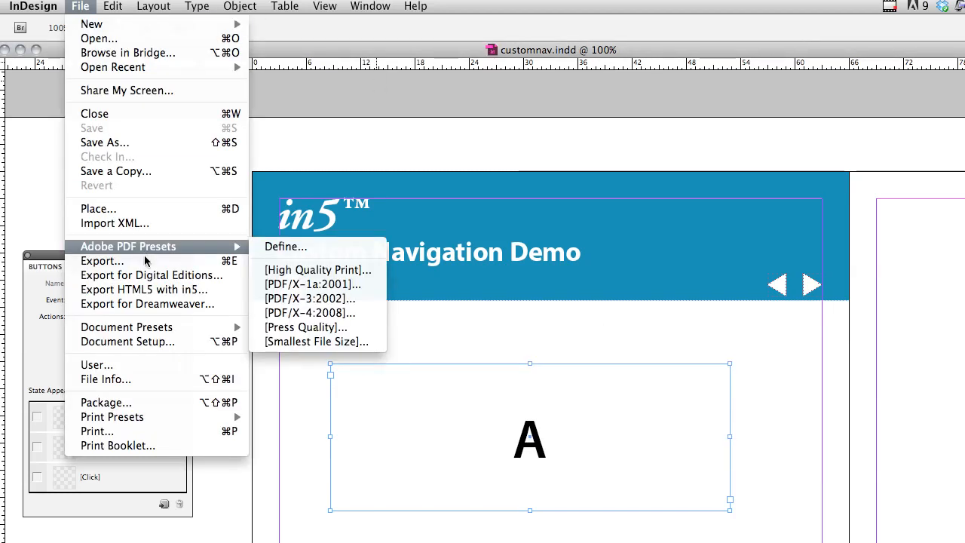
click(139, 290)
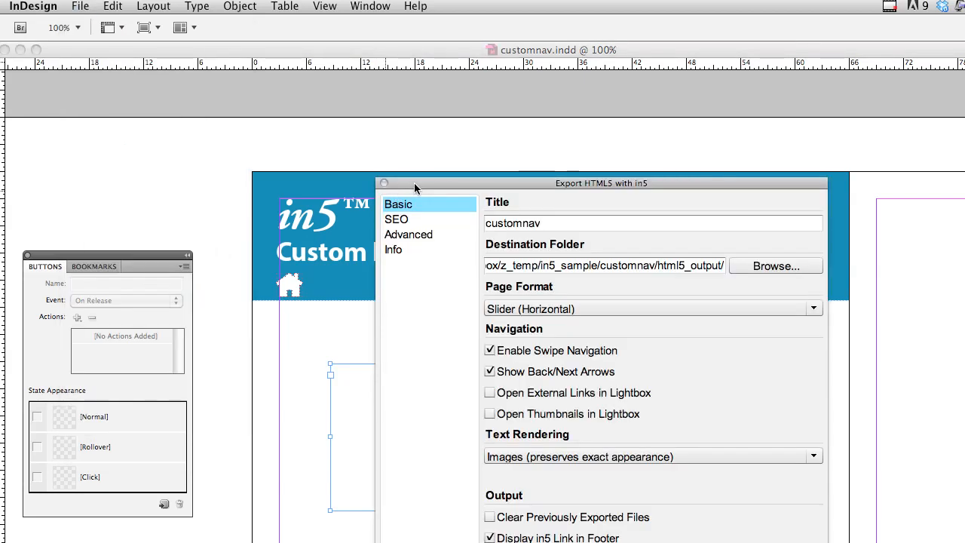
drag(601, 182, 570, 105)
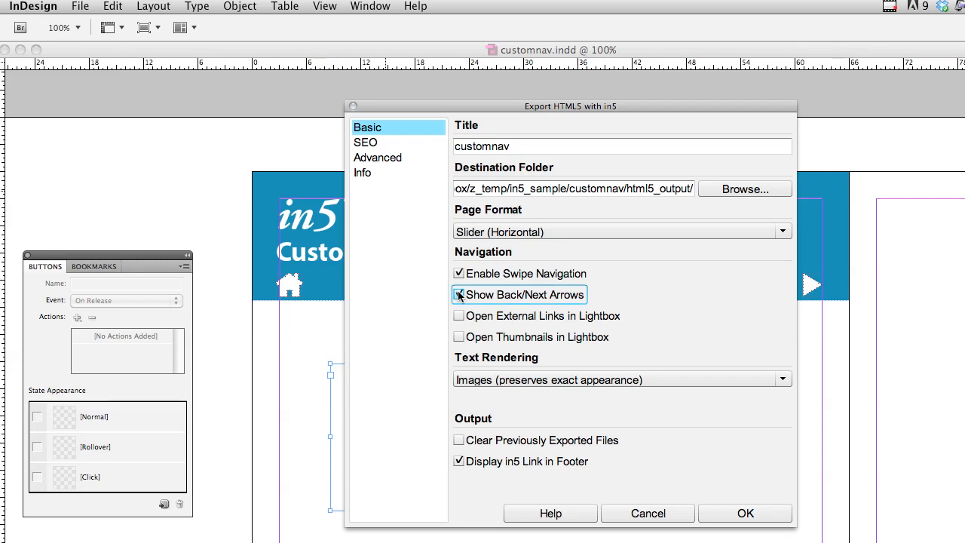
click(458, 294)
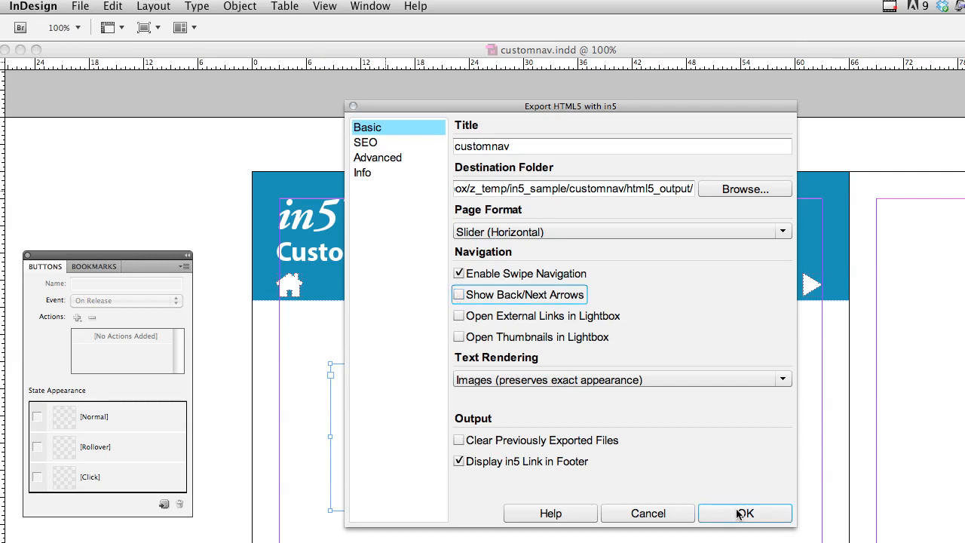
click(744, 513)
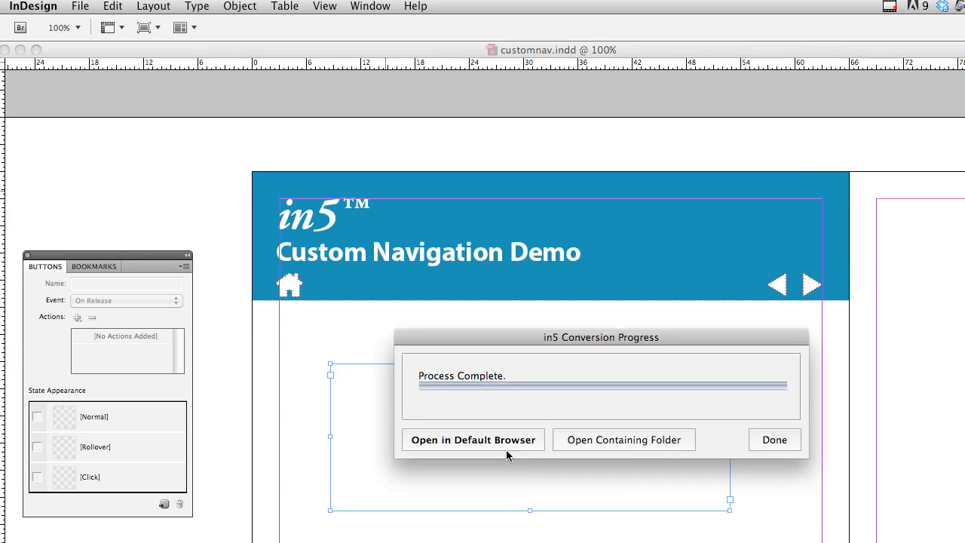
Step: View the new export in Firefox, paging 1 to 2 to 3 with the custom arrows and home back to page 1
click(474, 440)
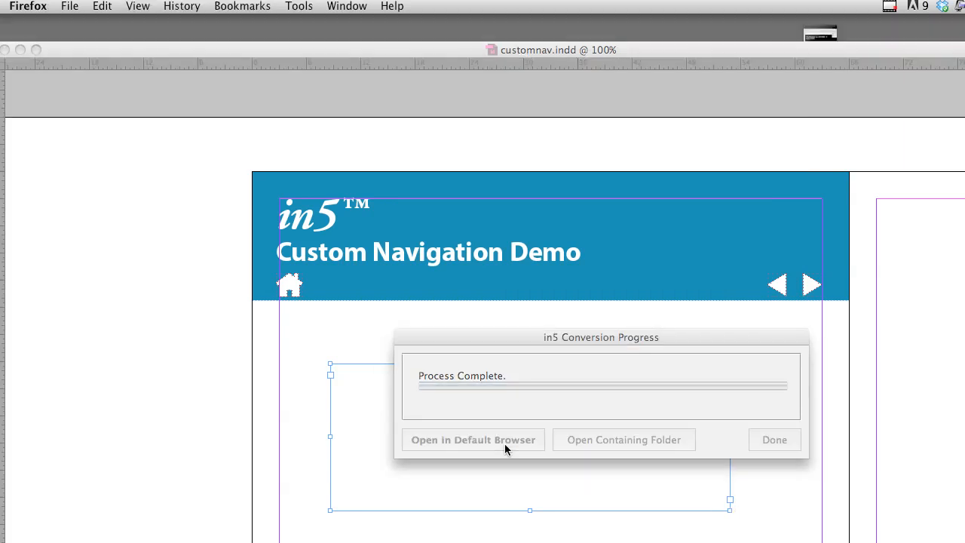
click(474, 441)
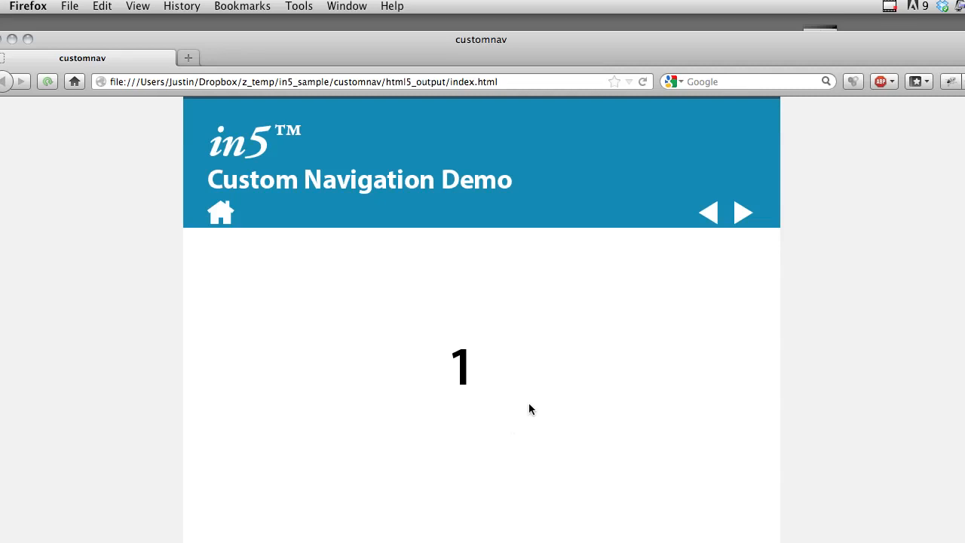
mouse_move(671, 214)
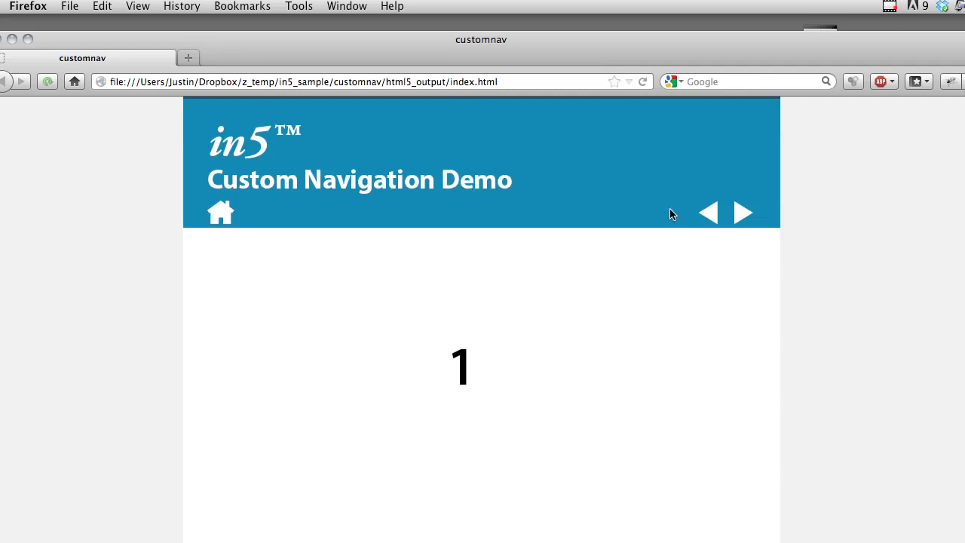
click(742, 212)
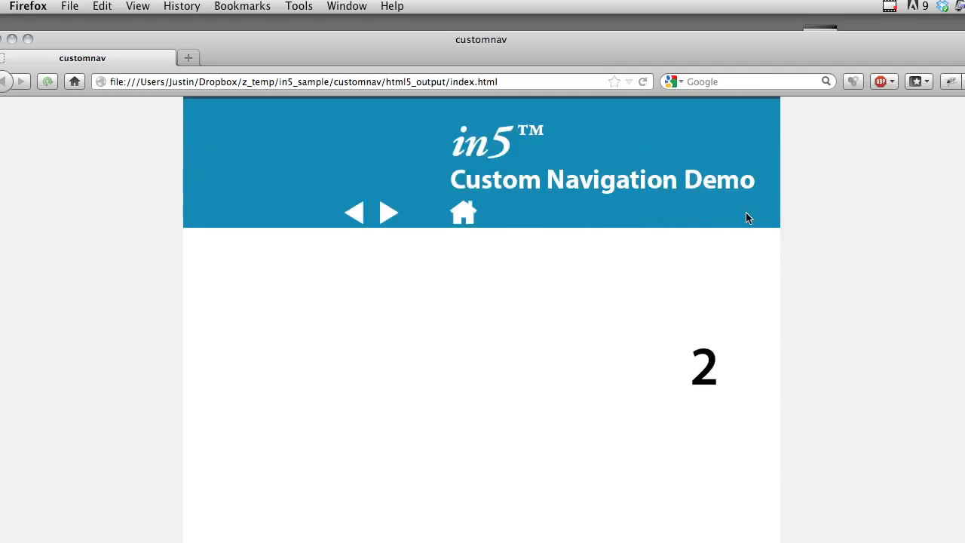
click(390, 213)
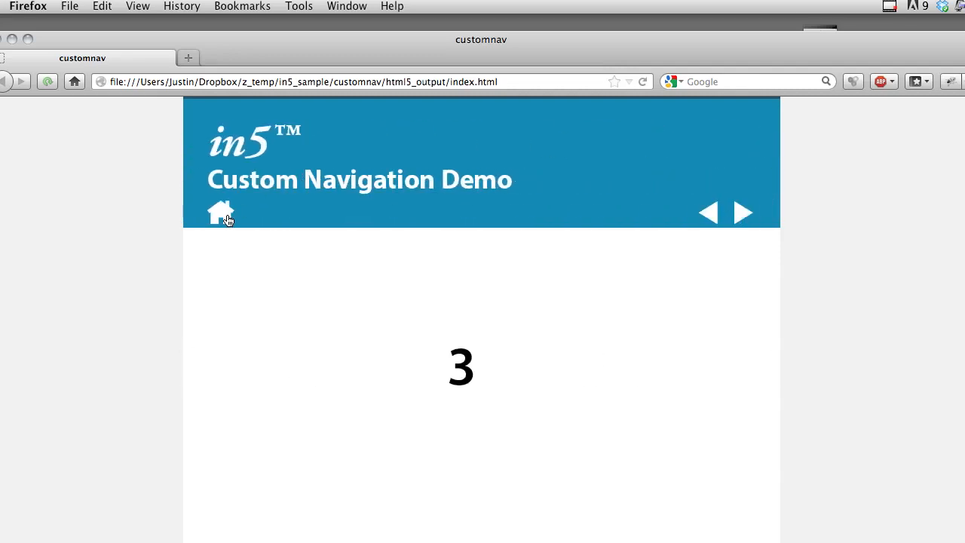
click(220, 211)
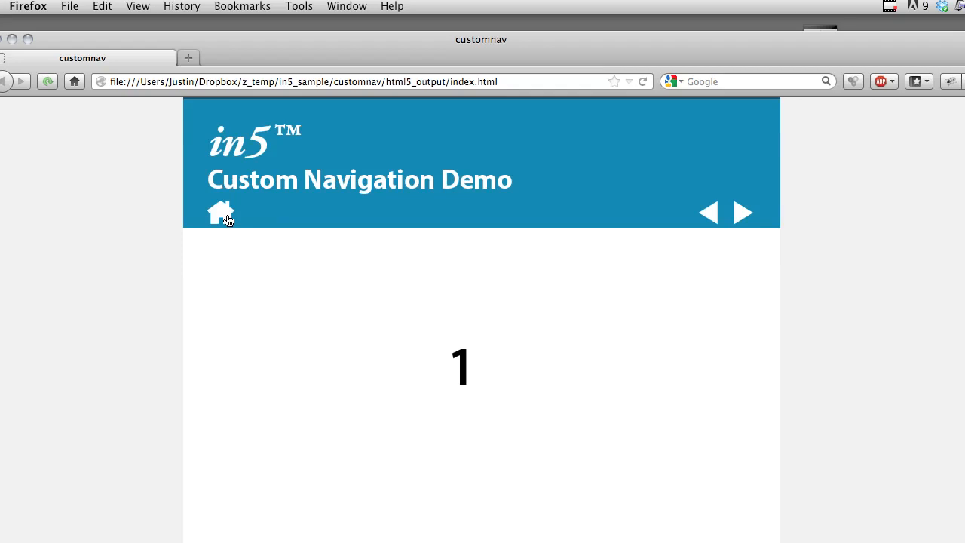